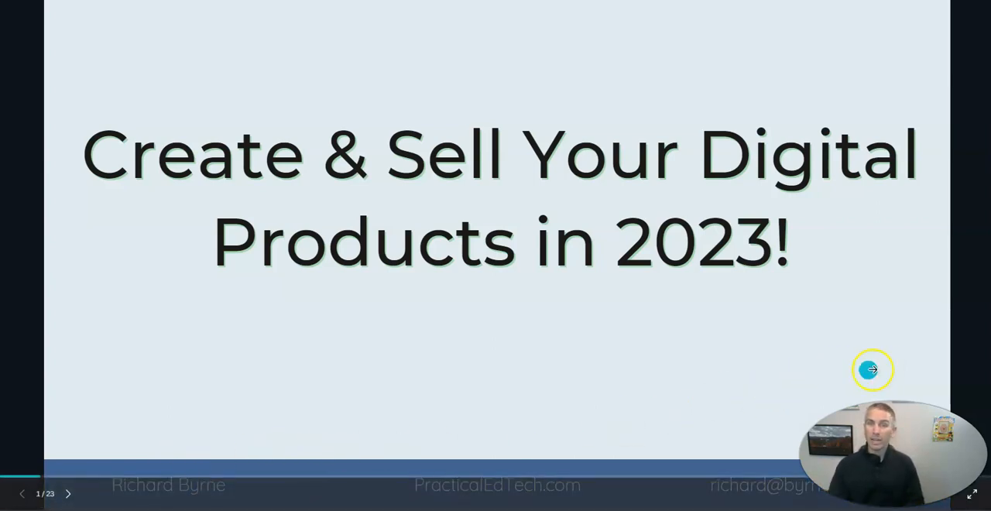
mouse_move(901, 357)
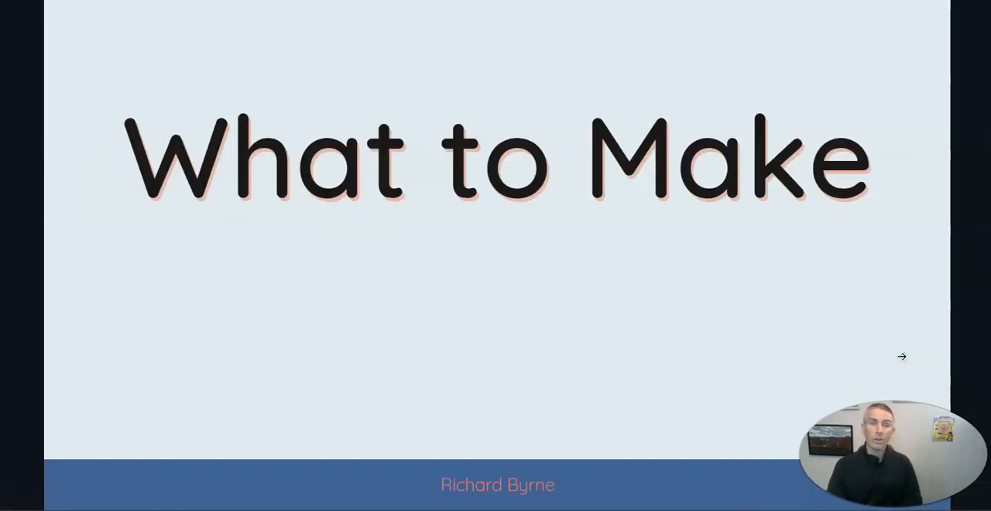
Step: Advance the presentation through 'How to make it' to the 'How to sell it' slide
left_click(902, 356)
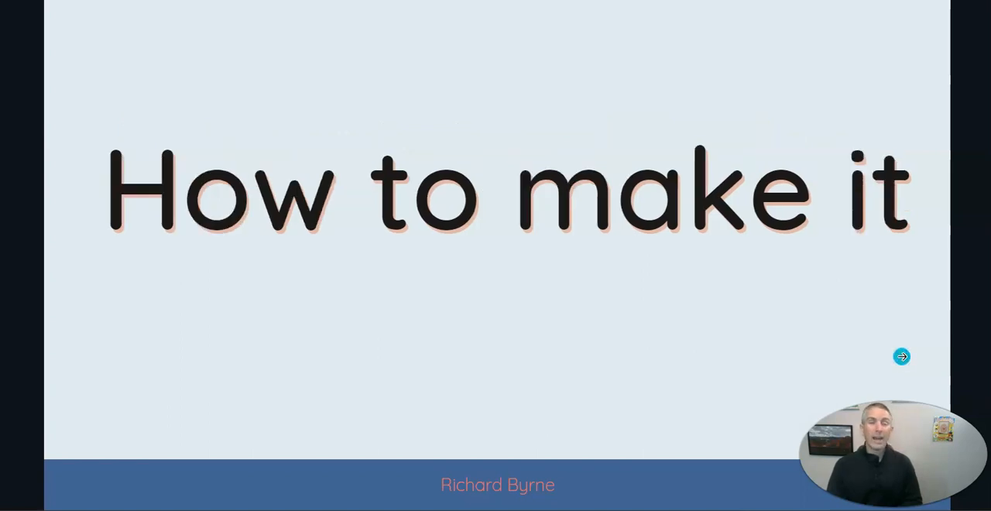
left_click(902, 356)
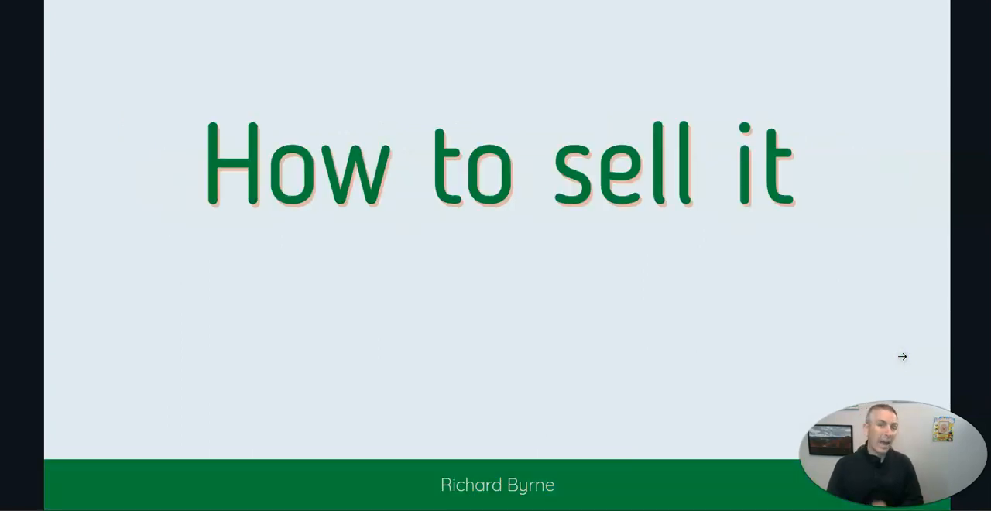
Step: Advance through 'Mistakes to avoid' to the closing 'Ask me anything!' slide
left_click(902, 357)
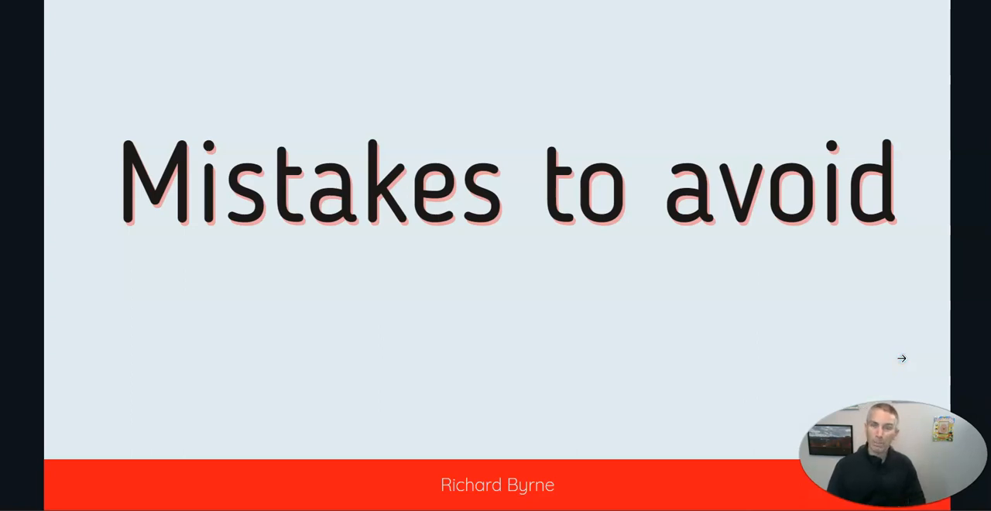
left_click(901, 358)
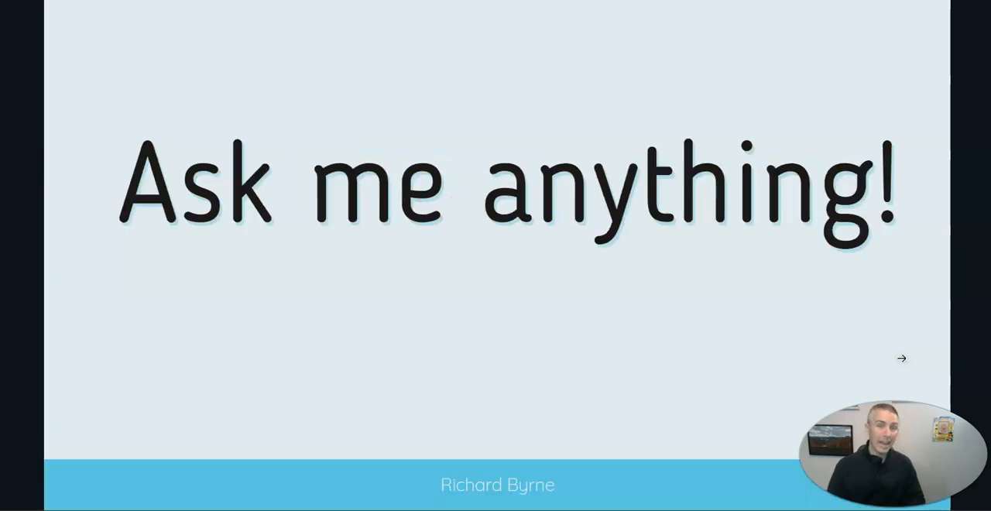